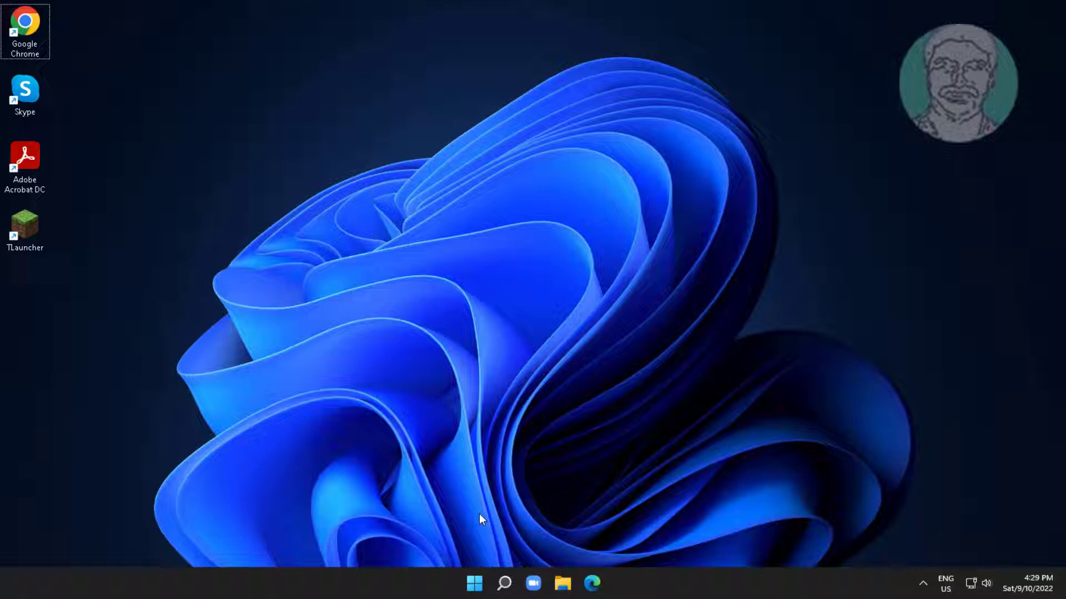
Search for 'onscreen keyboard' and launch the On-Screen Keyboard app.
click(503, 584)
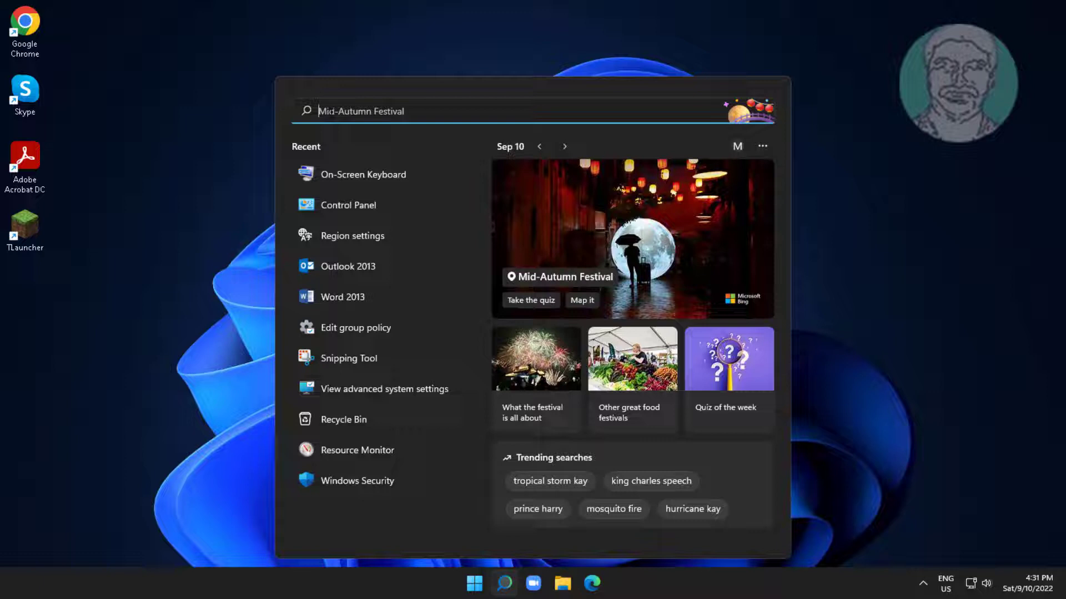
text(ONSCREEN KEYBO)
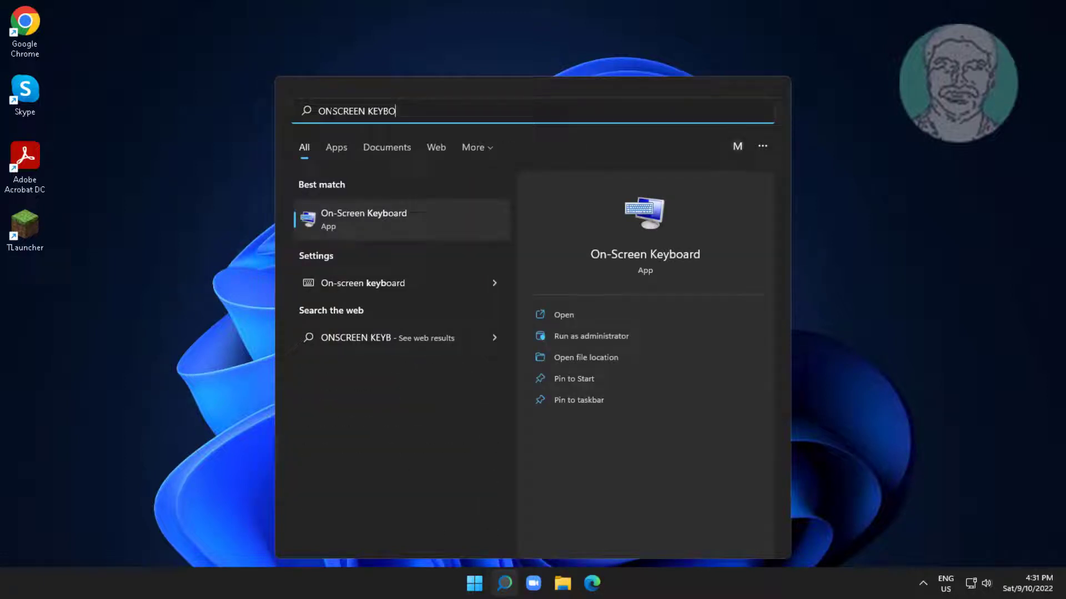
text(ARD)
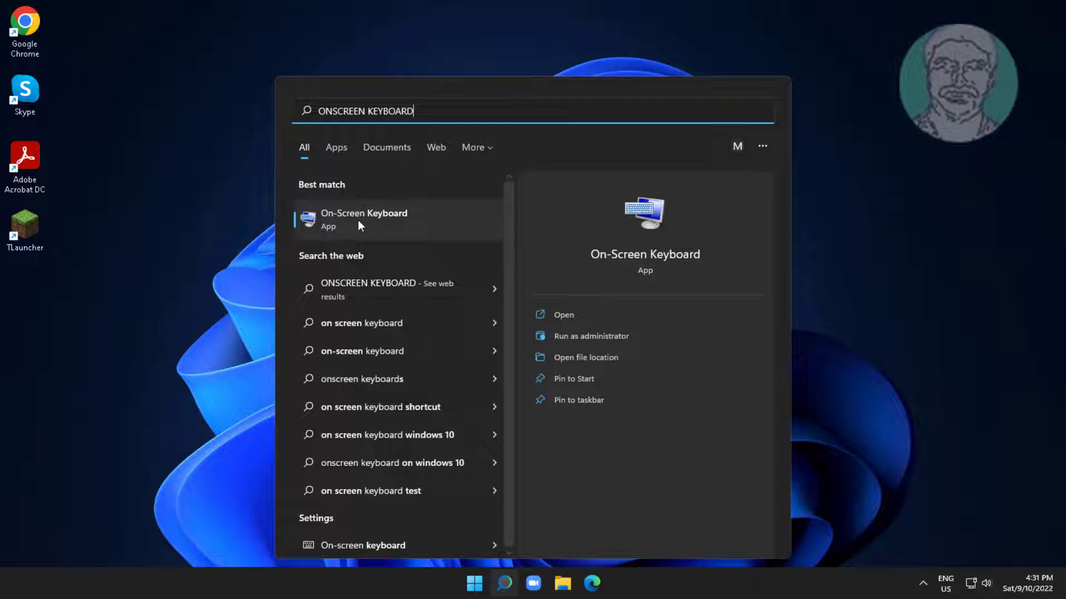
click(364, 219)
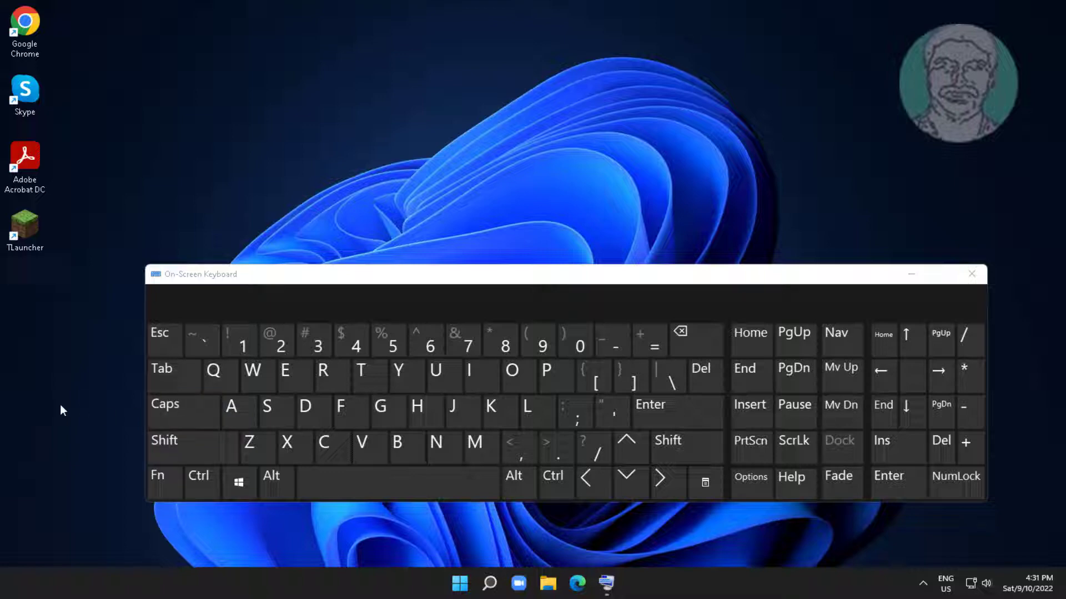
Release the stuck Shift key on the On-Screen Keyboard and close it.
click(164, 404)
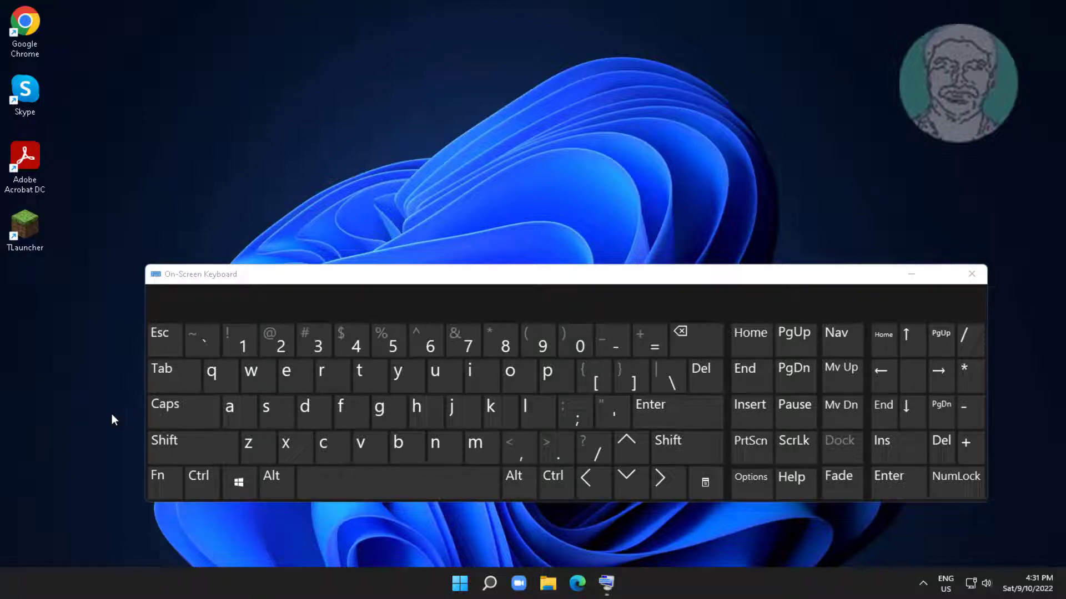
click(971, 274)
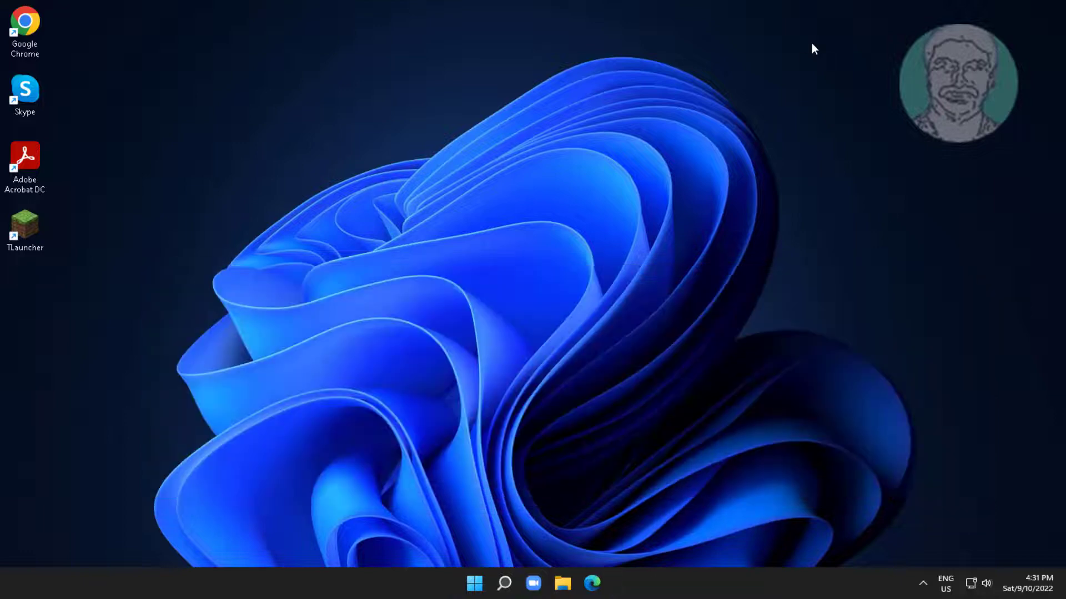
Open Settings' Other troubleshooters list and run the Keyboard troubleshooter.
click(474, 583)
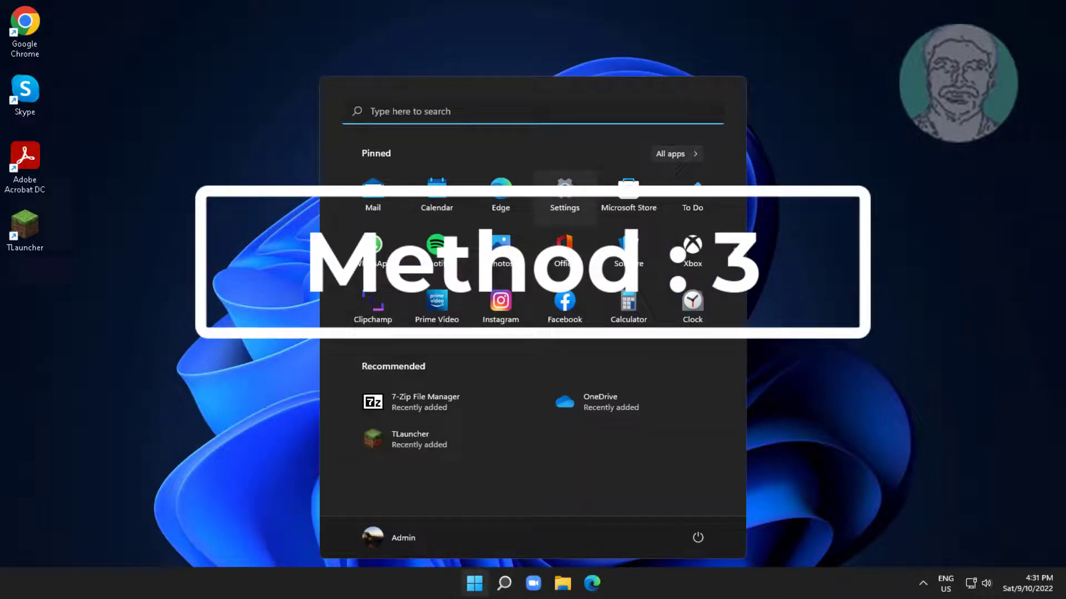
click(564, 193)
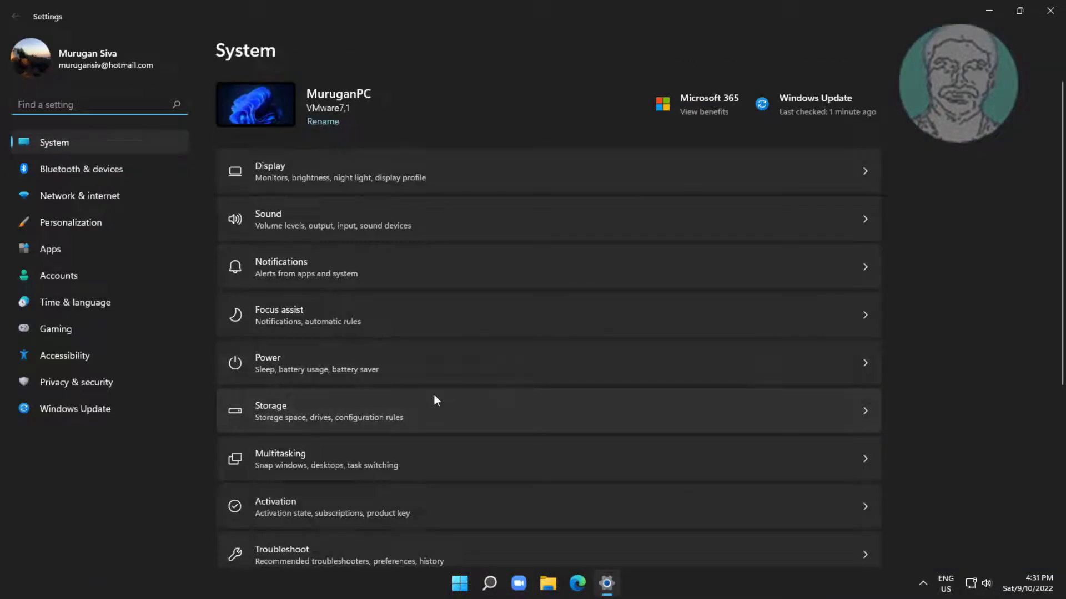
scroll(down, 3)
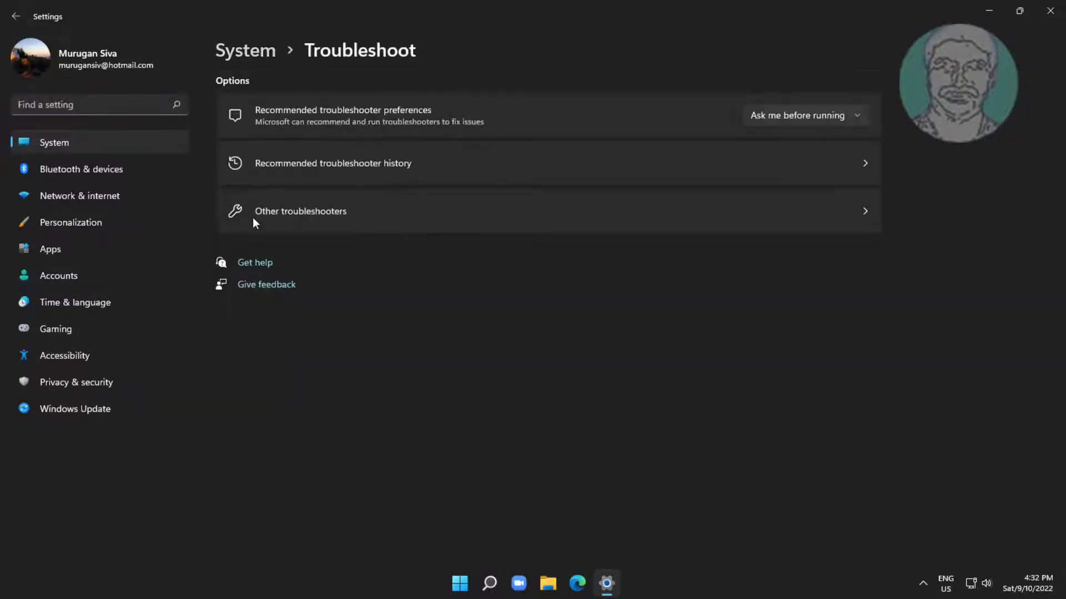
click(299, 211)
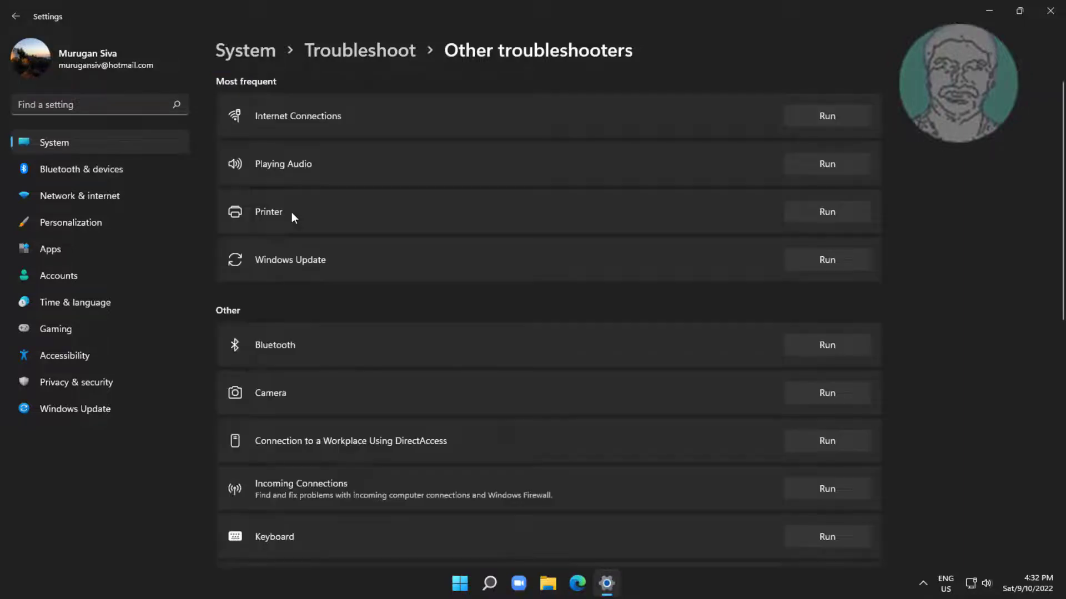
mouse_move(352, 438)
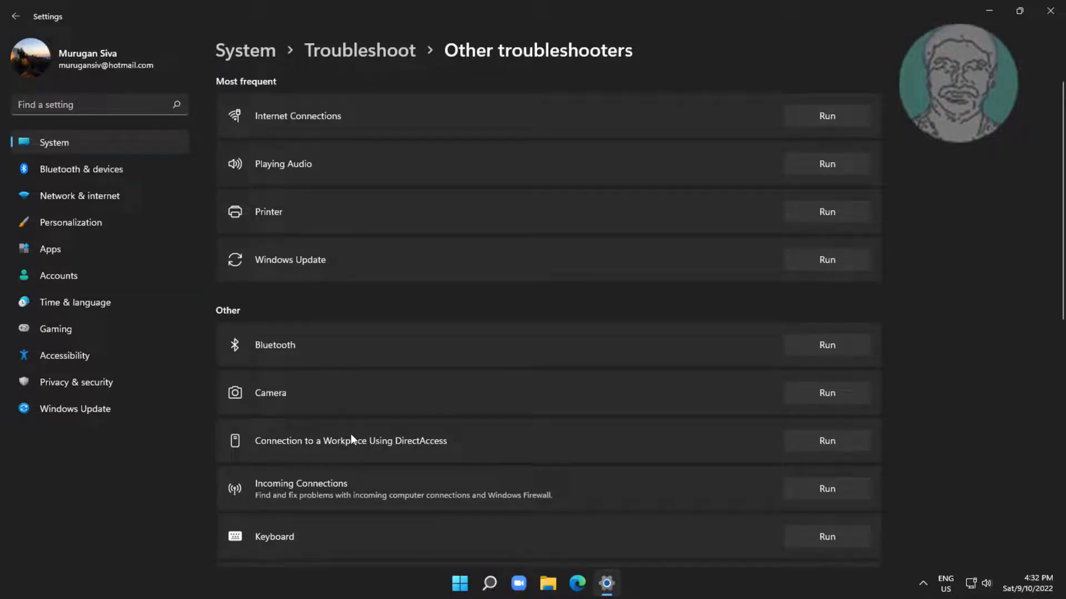
scroll(down, 3)
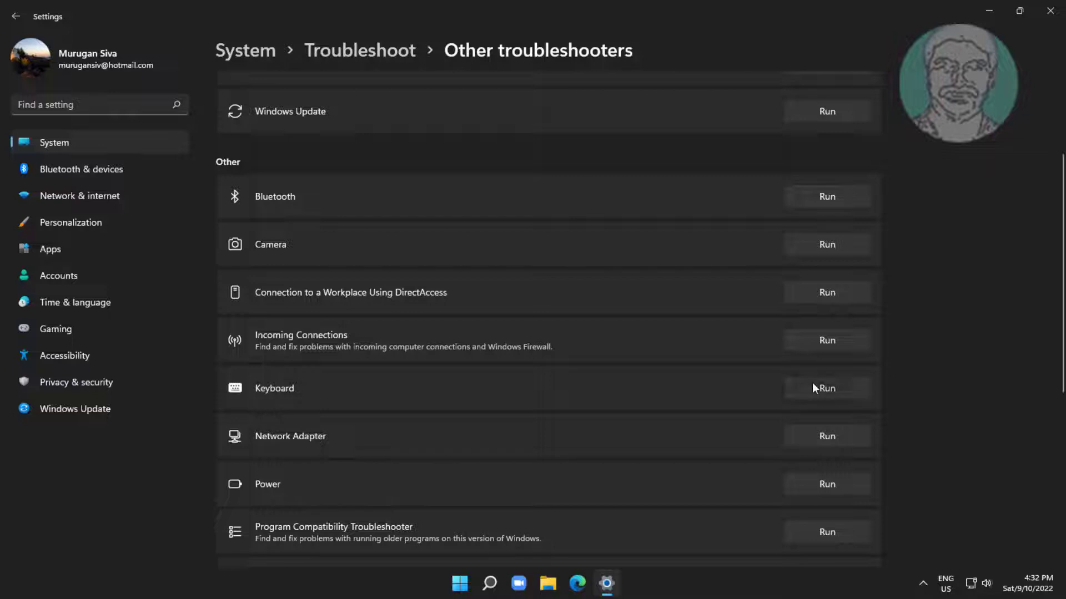
click(827, 388)
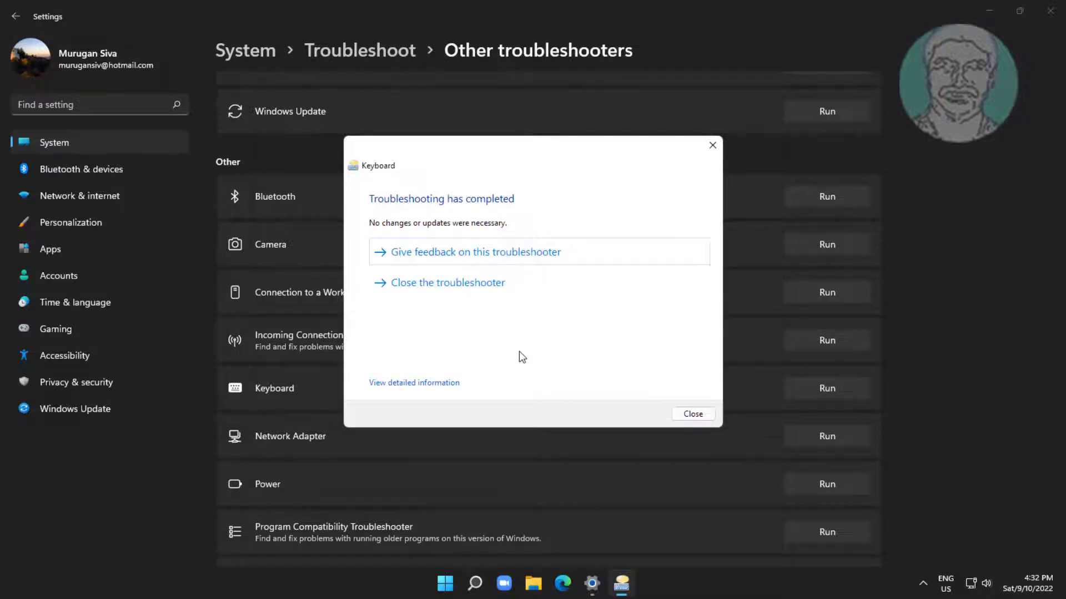
Close the finished Keyboard troubleshooter, which needed no changes.
click(692, 414)
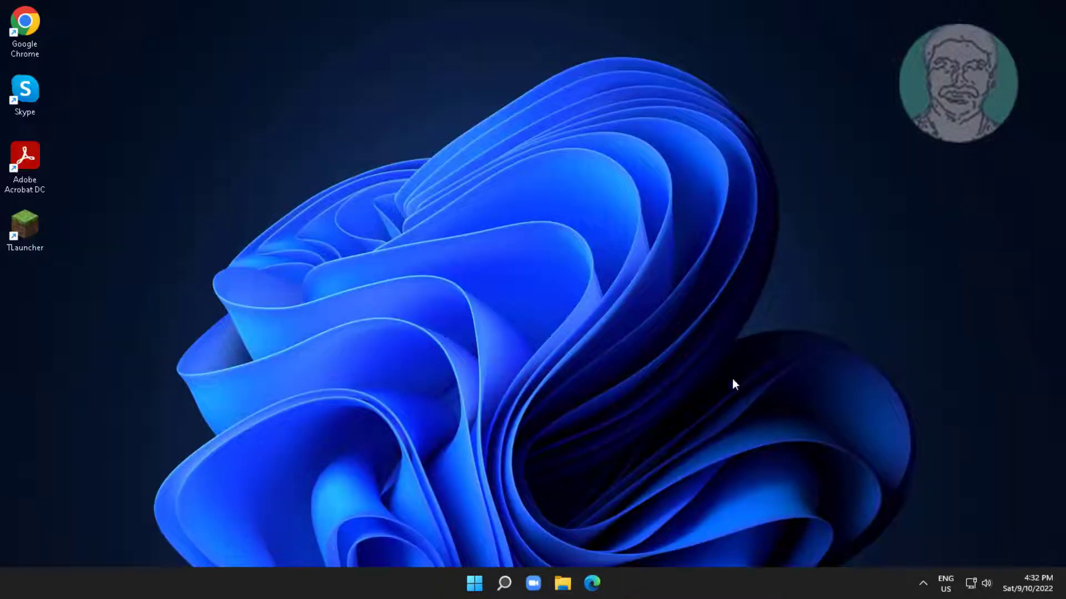
Turn off Filter keys under Settings > Accessibility > Keyboard and close Settings.
click(474, 583)
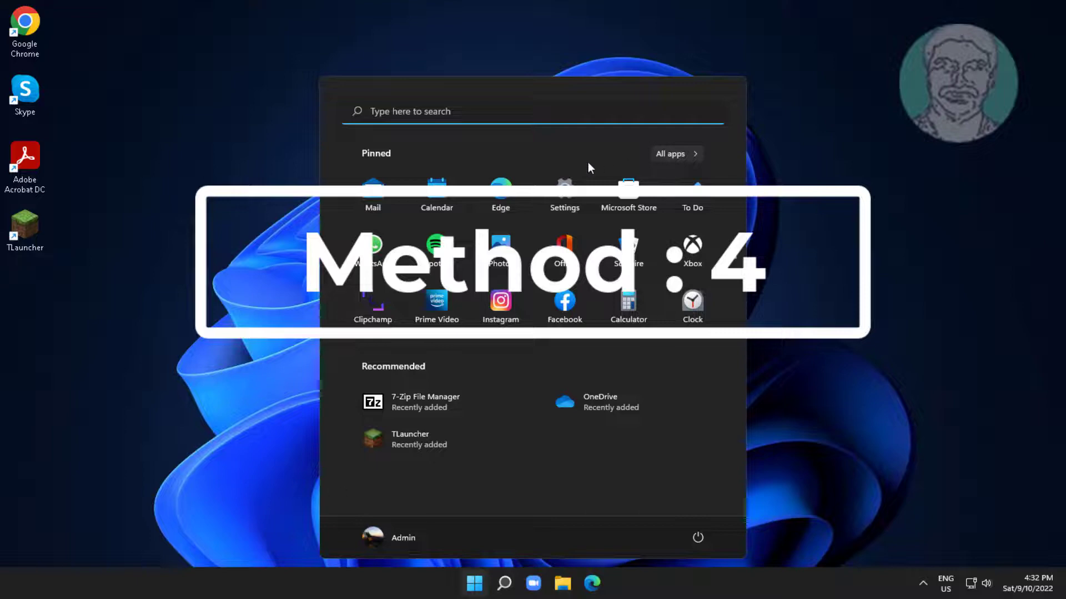
click(564, 194)
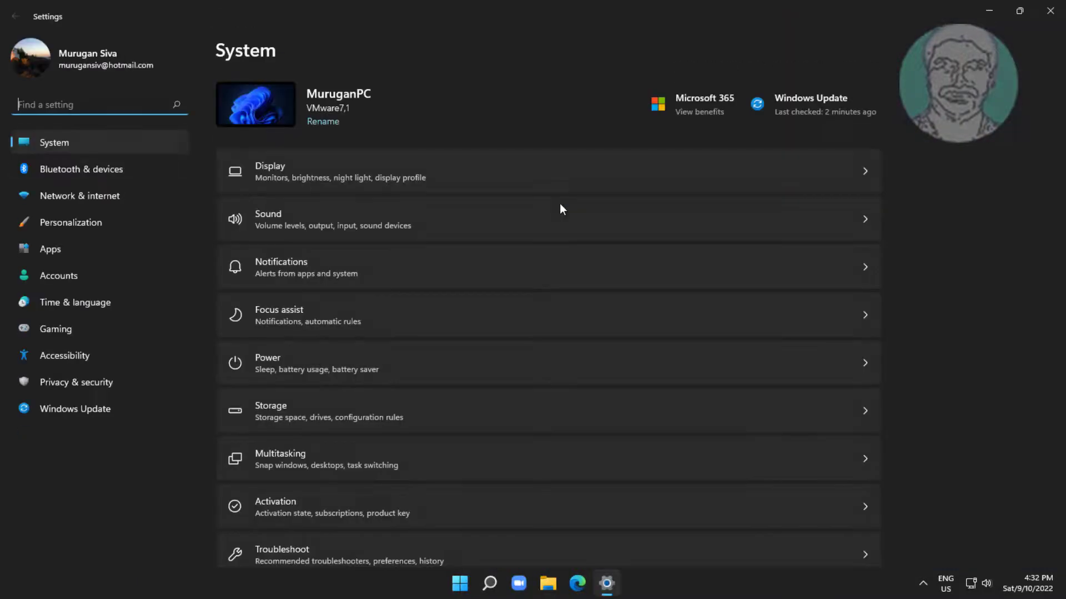
click(63, 354)
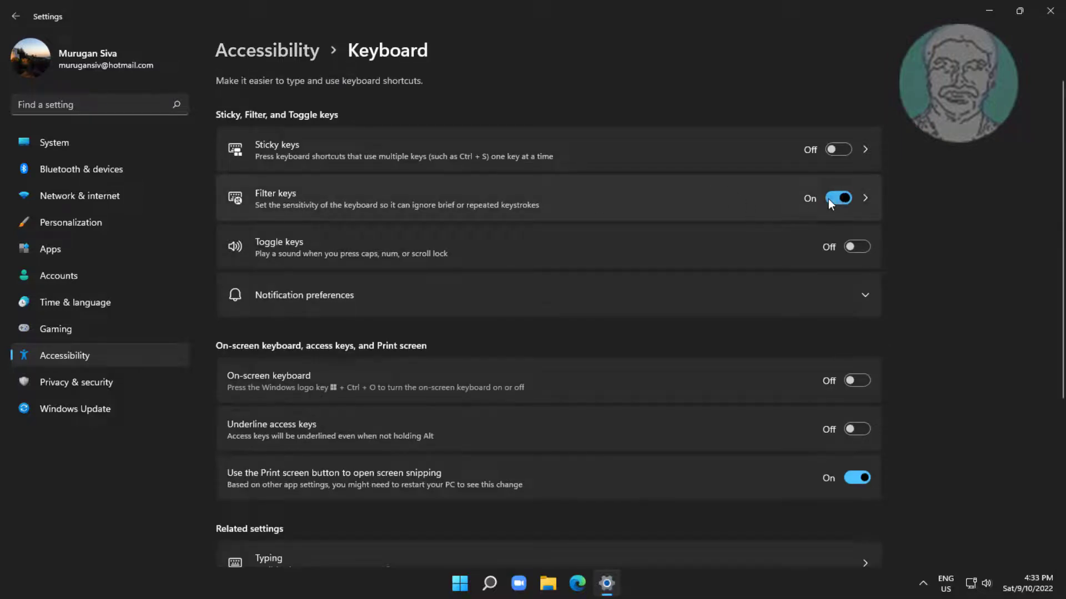
click(838, 198)
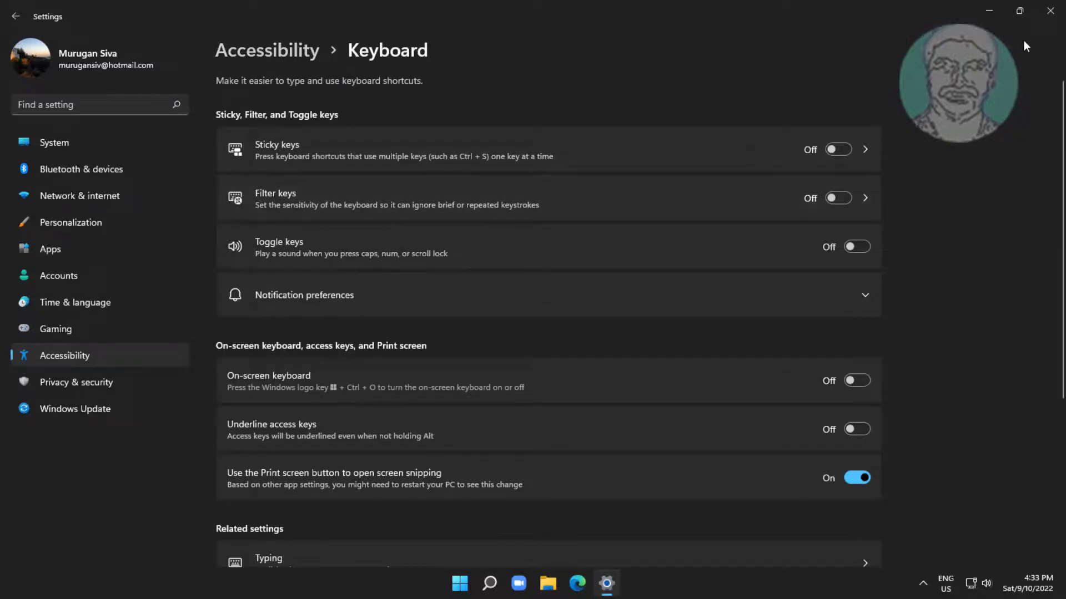
click(1050, 12)
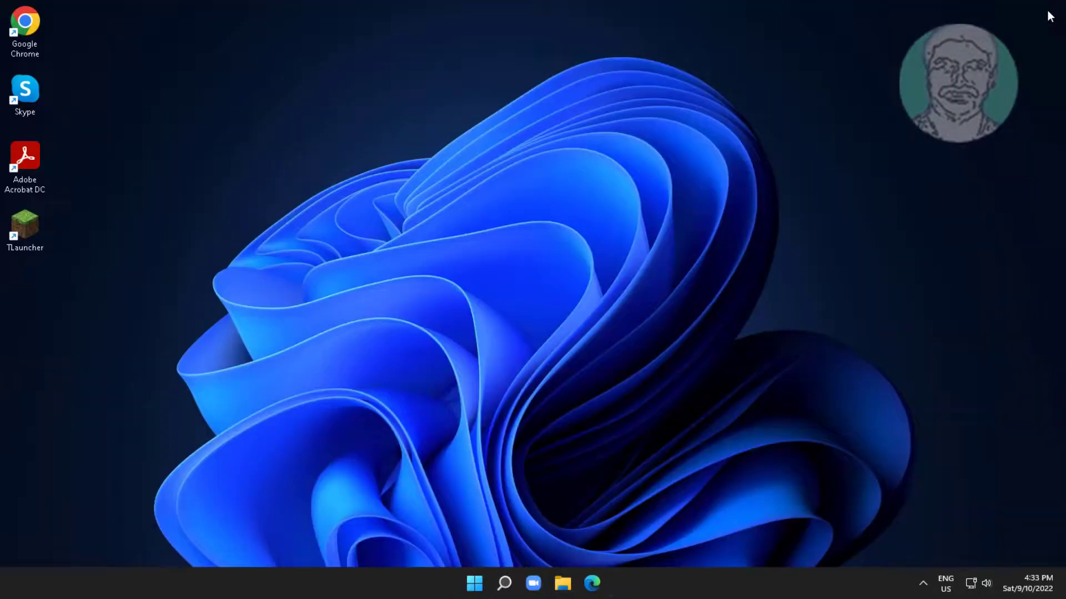
mouse_move(496, 539)
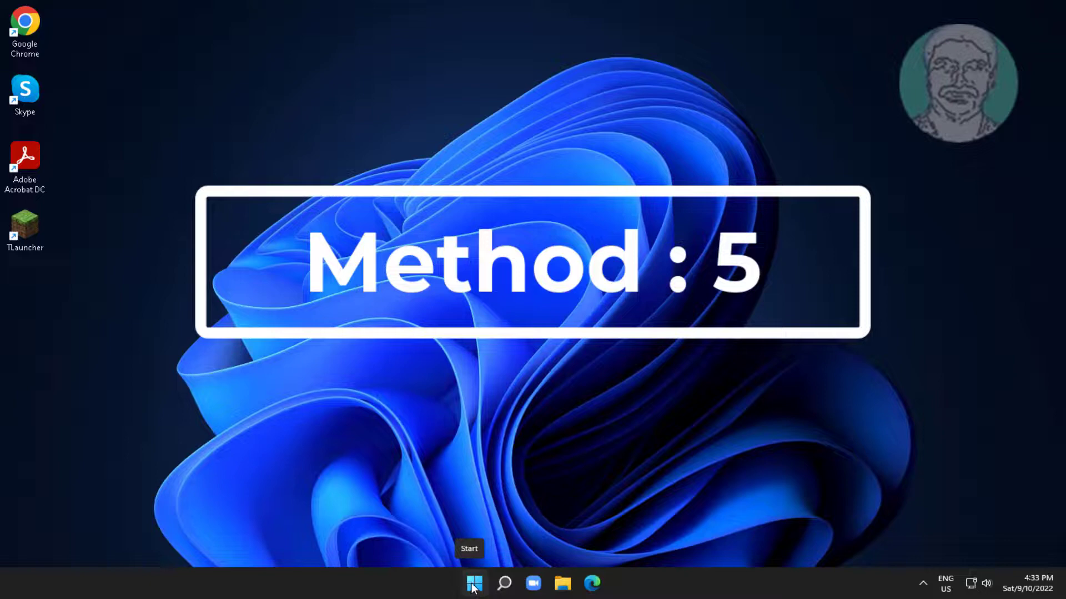
Uninstall the Standard PS/2 Keyboard device from Device Manager and confirm the removal.
right_click(474, 583)
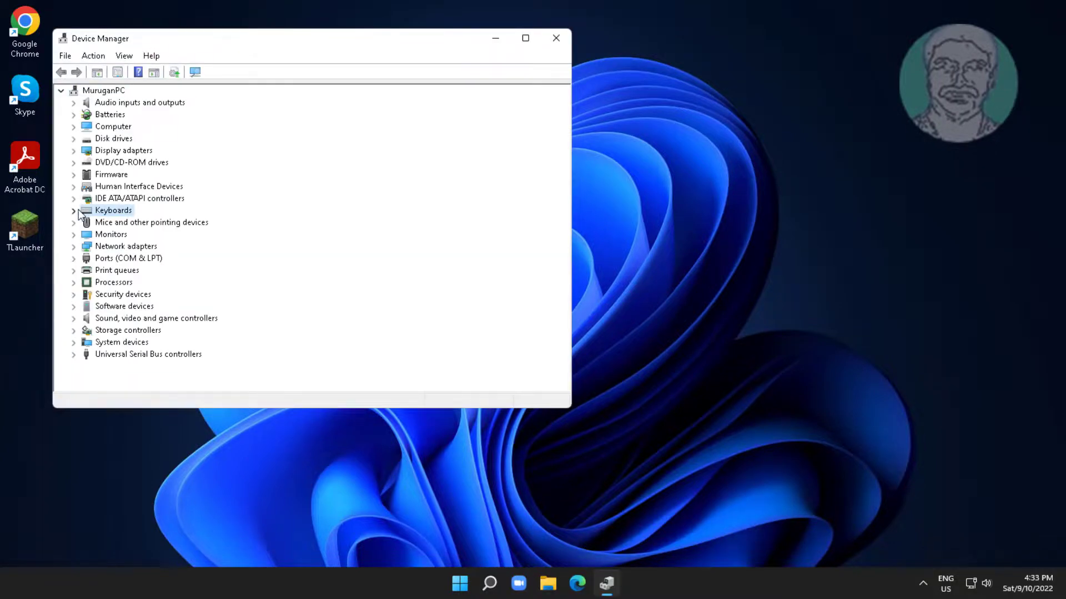
right_click(150, 222)
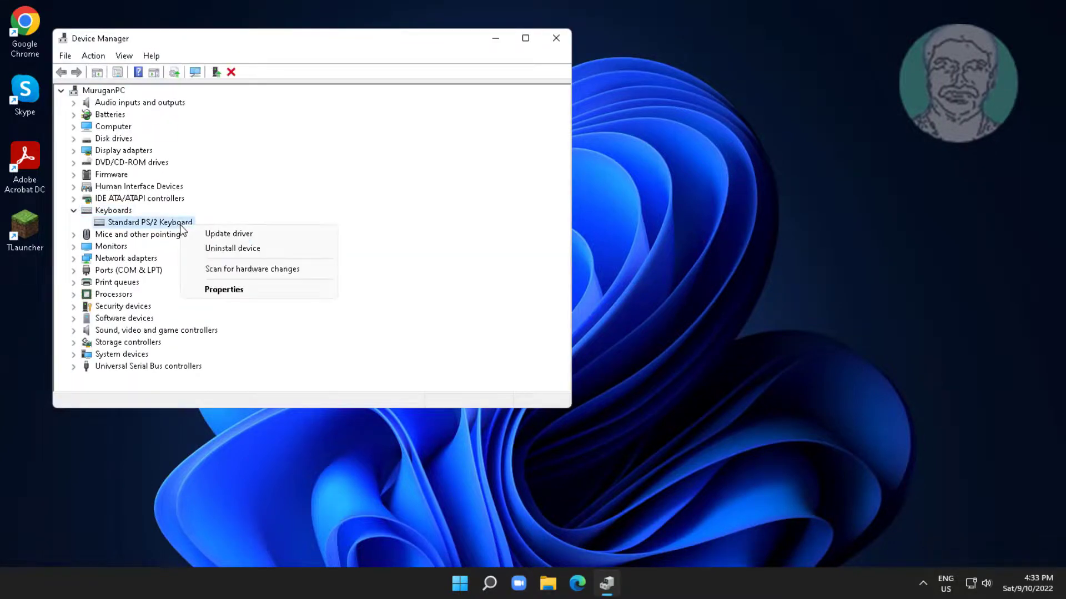
click(233, 248)
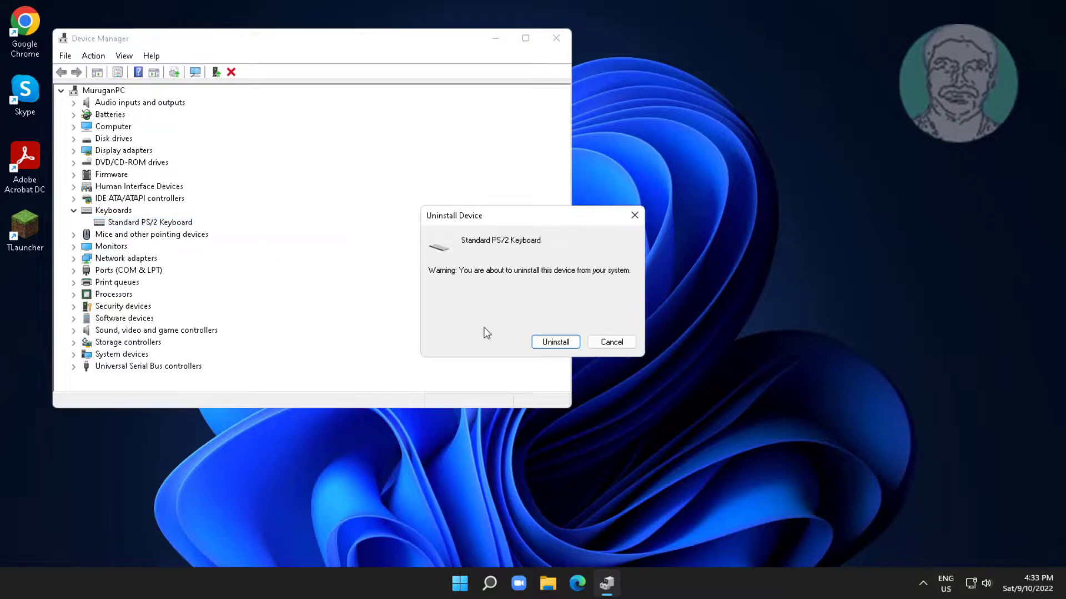
click(555, 342)
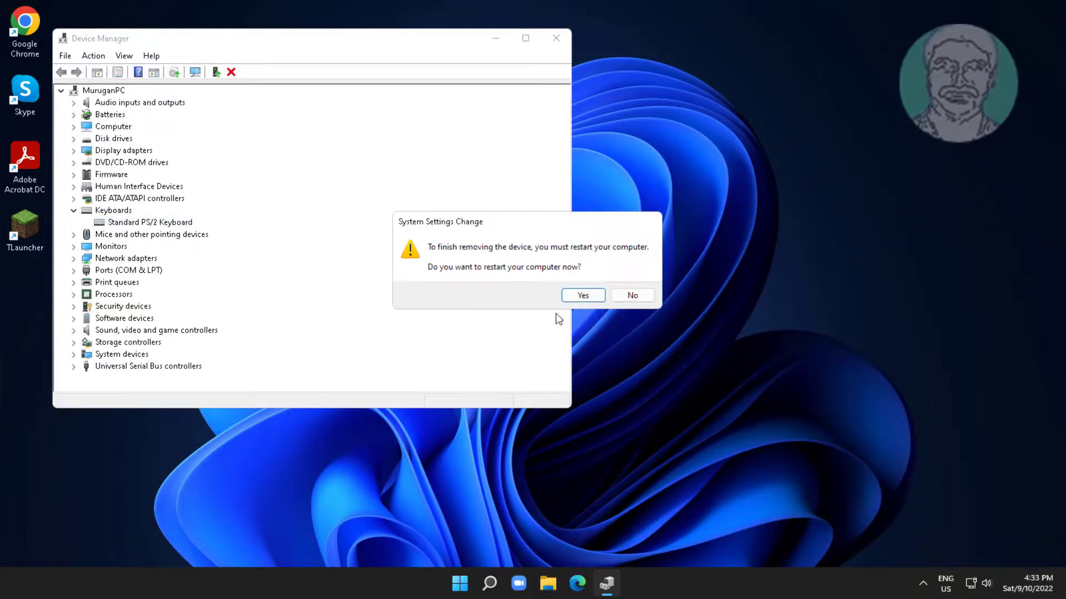